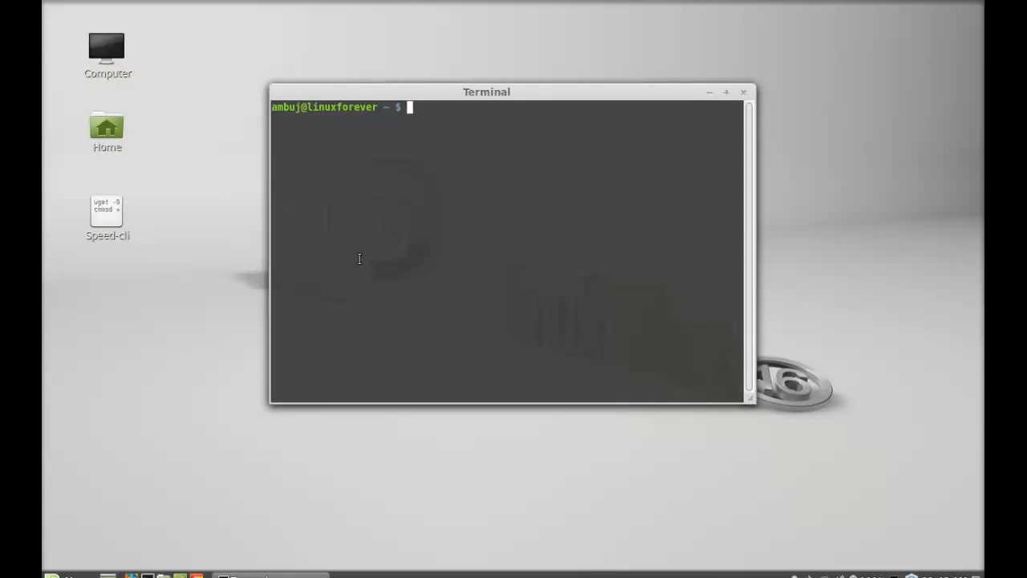
# Run sudo apt-get install wget, which reports wget is already the newest version.
pyautogui.write('sudo apt-')
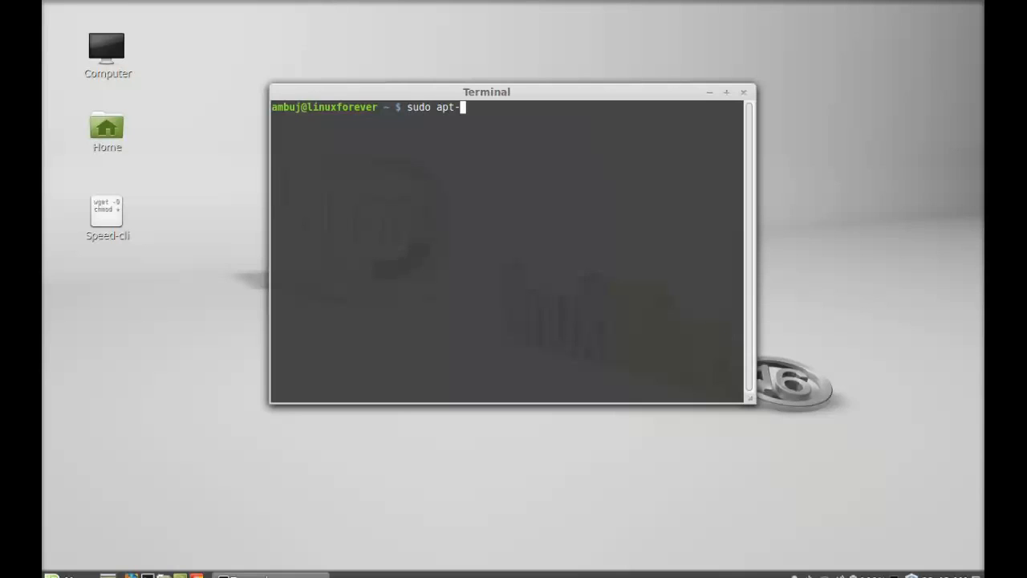
pyautogui.write('get install w')
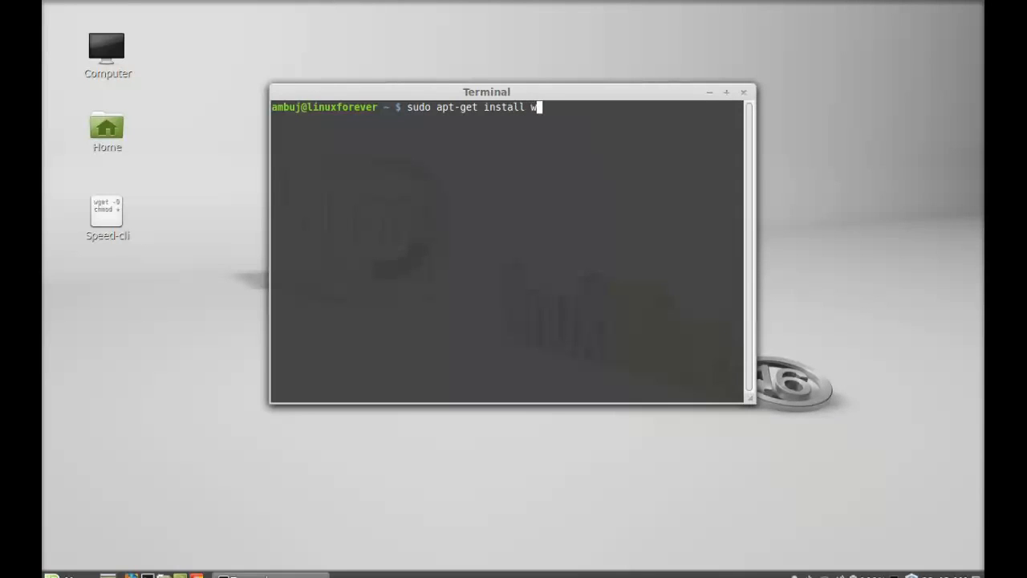
pyautogui.write('get')
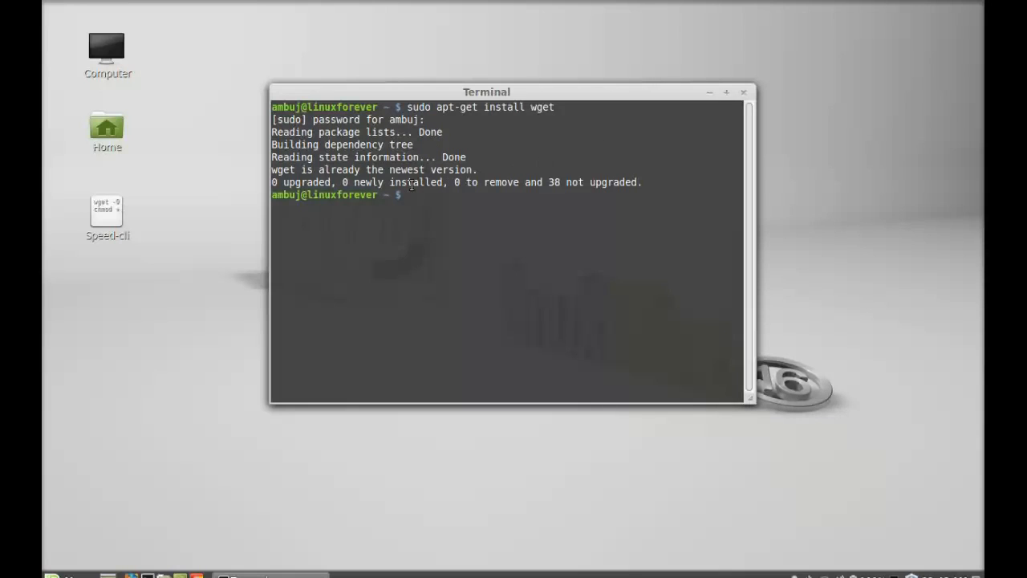
pyautogui.moveTo(494, 183)
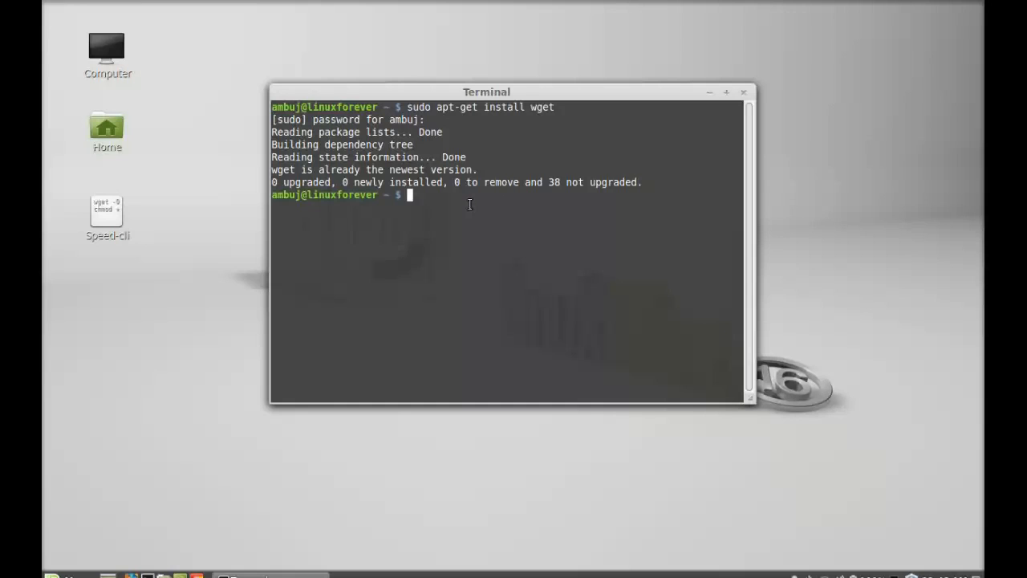
pyautogui.moveTo(91, 218)
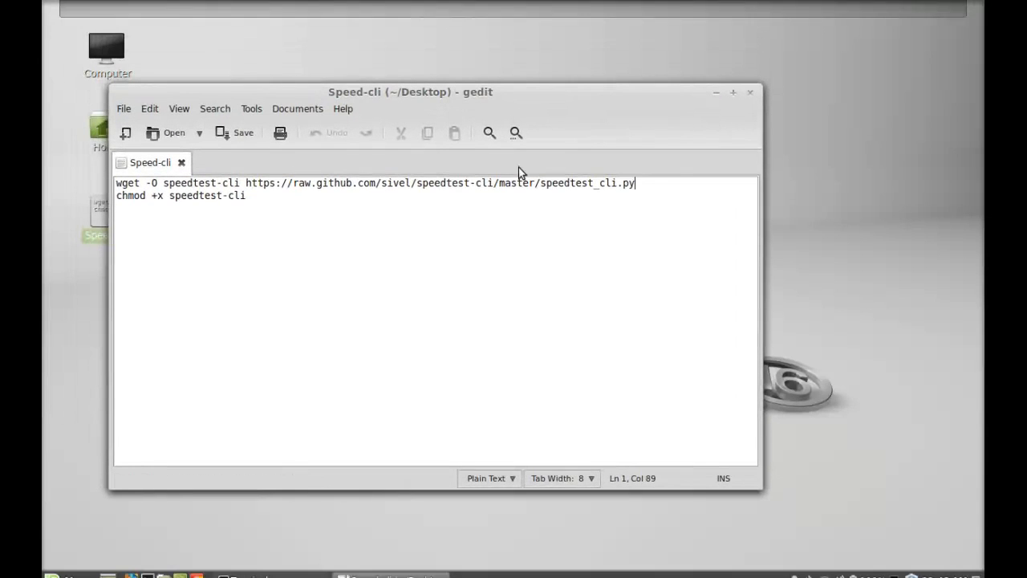
pyautogui.moveTo(623, 185)
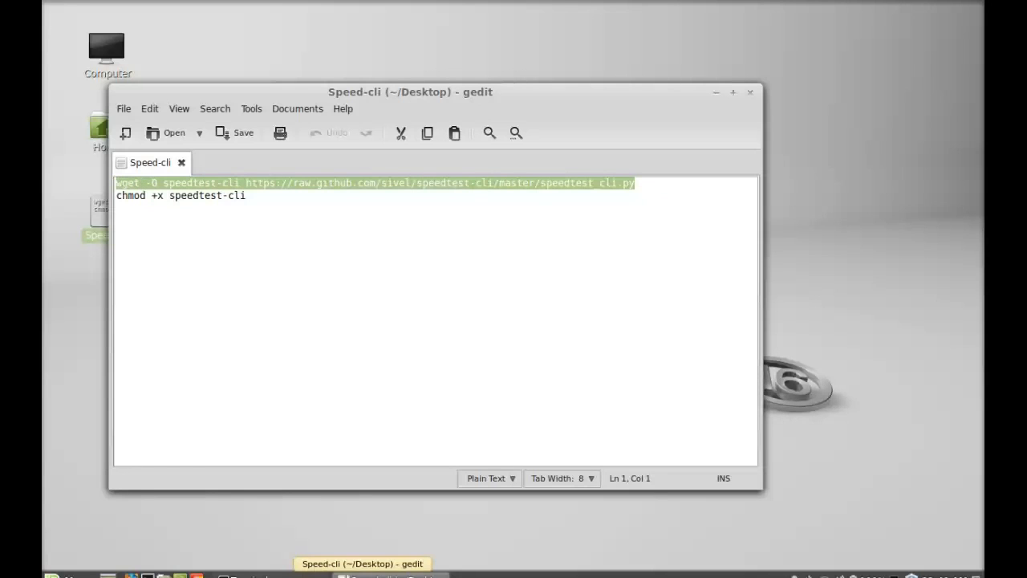
pyautogui.moveTo(308, 191)
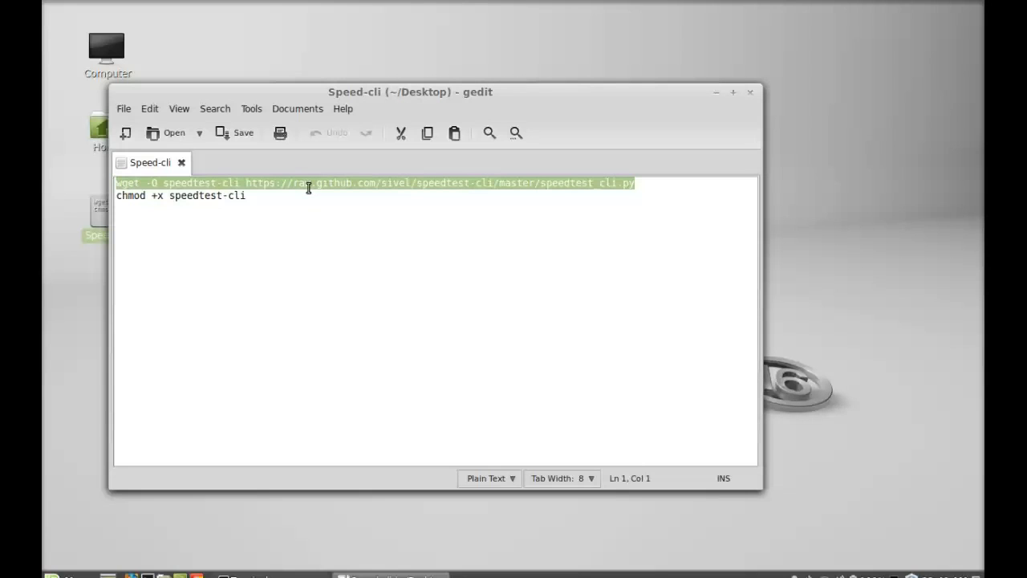
pyautogui.moveTo(393, 487)
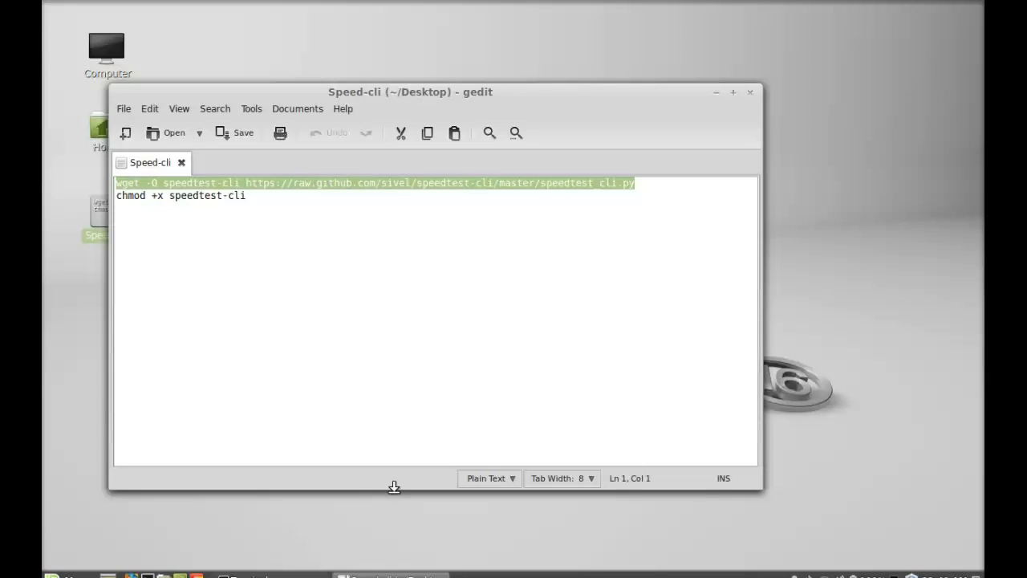
pyautogui.moveTo(411, 543)
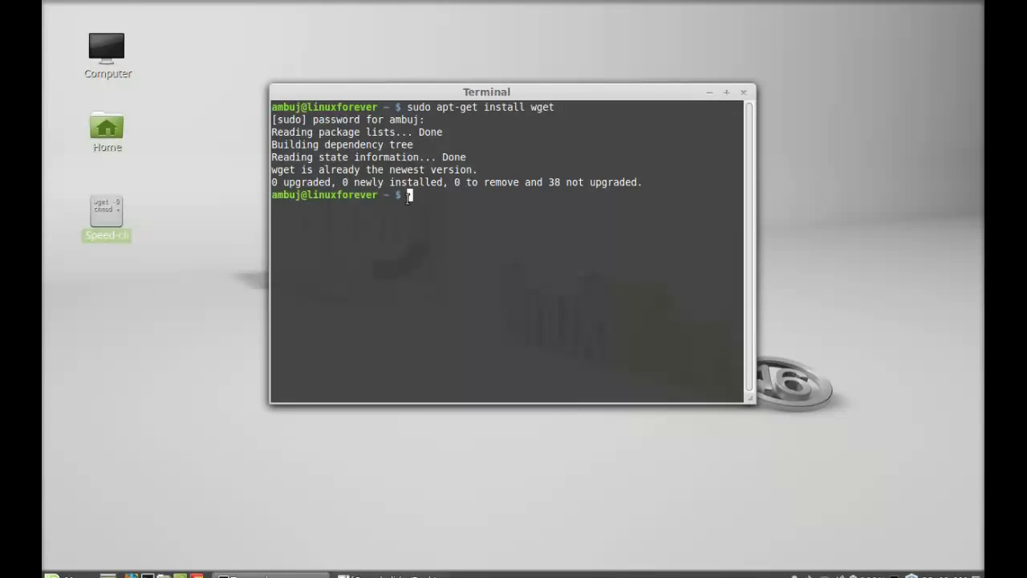
# Paste the wget -O speedtest-cli command with the raw.github.com sivel/speedtest-cli URL at the prompt.
pyautogui.write('wget -O speedtest-cli https://raw.github.com/sivel/speedtest-cli/master/speedtest_cli.py')
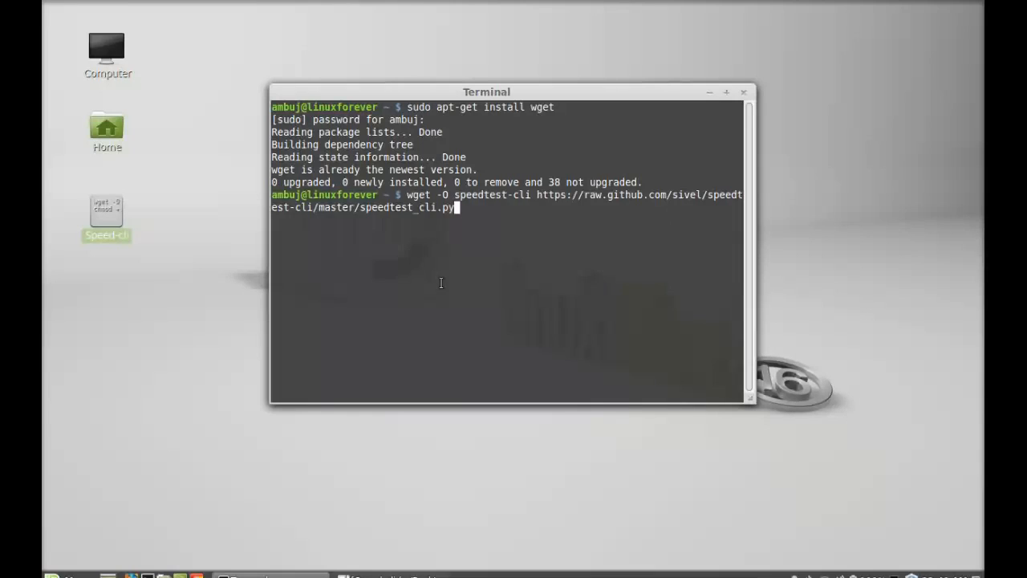
pyautogui.moveTo(480, 203)
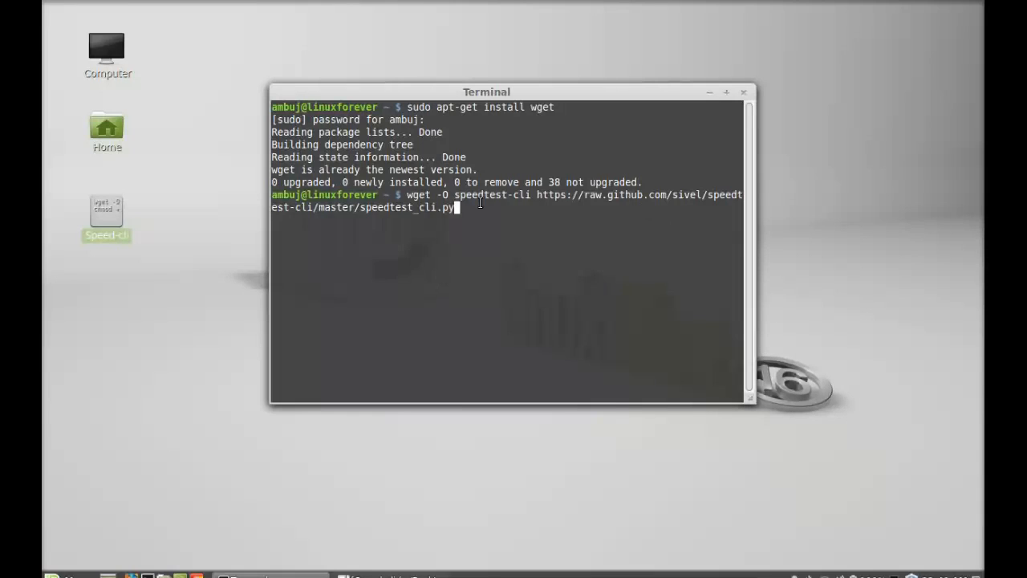
pyautogui.moveTo(473, 217)
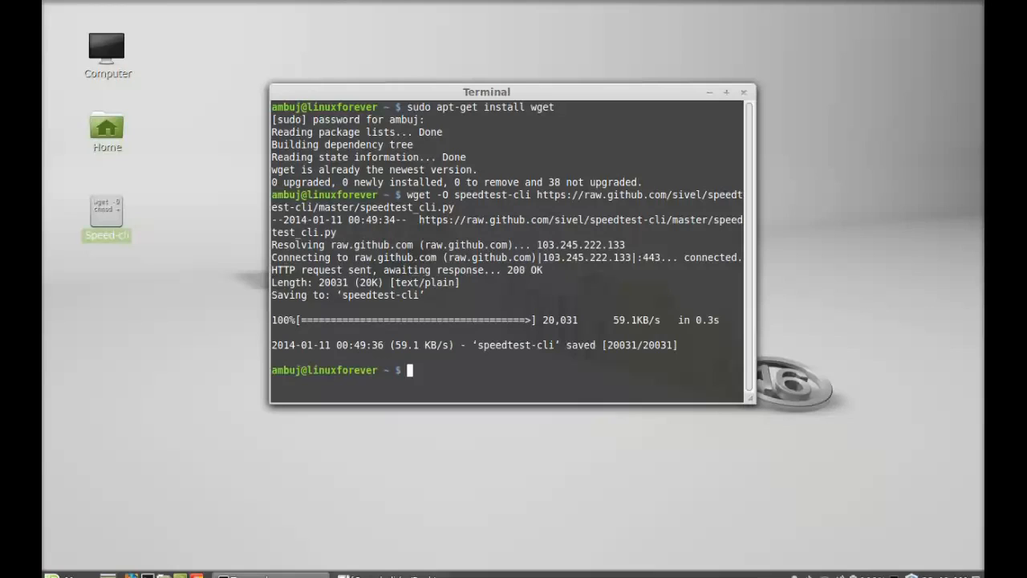
pyautogui.moveTo(546, 279)
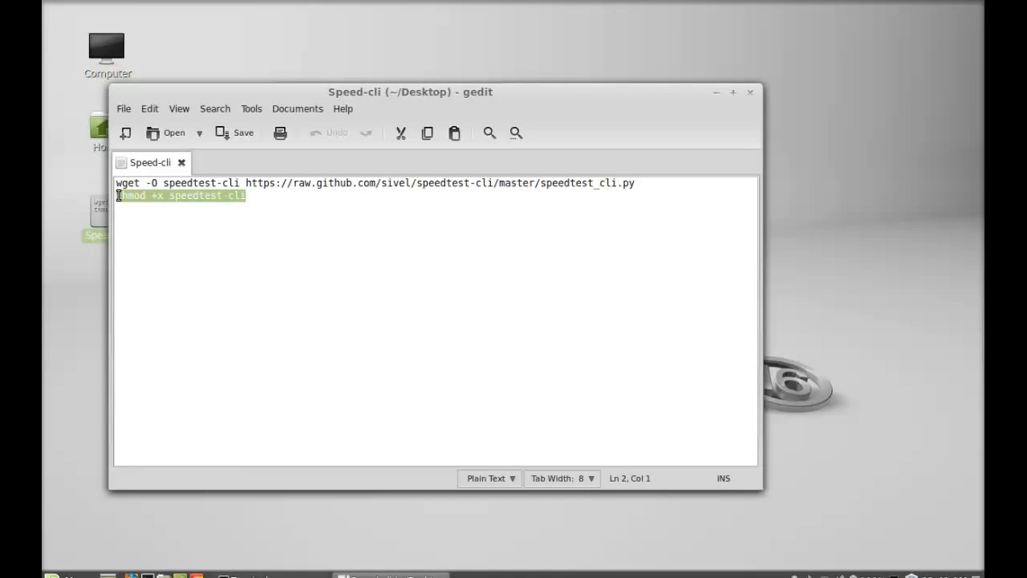
pyautogui.moveTo(377, 267)
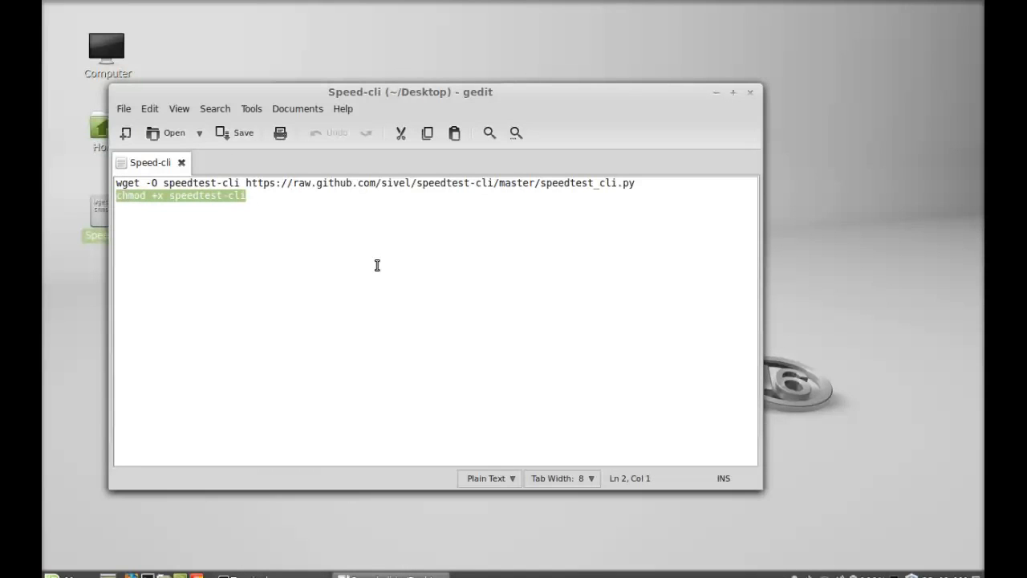
pyautogui.moveTo(803, 110)
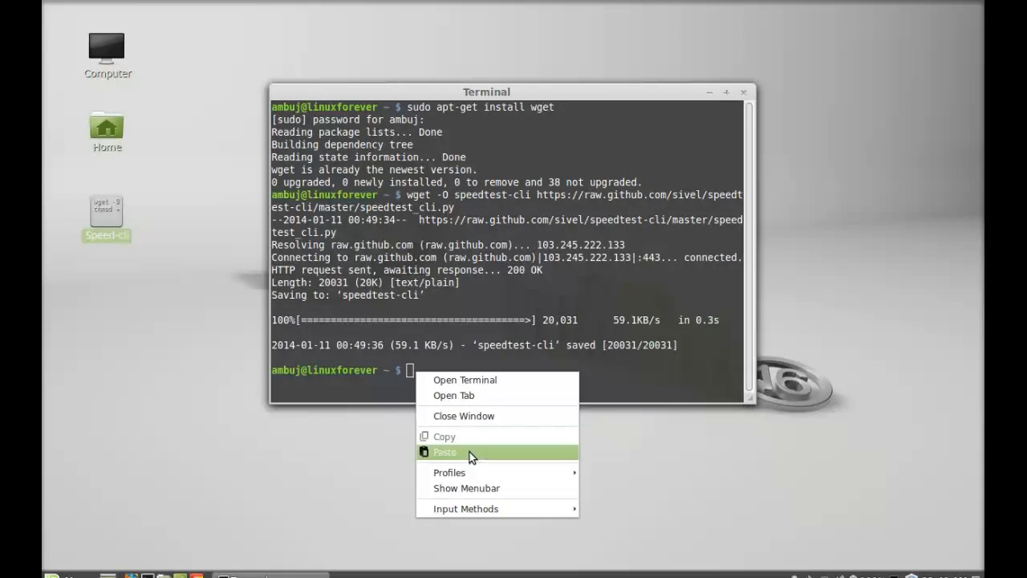
# Paste and run chmod +x speedtest-cli to make the script executable.
pyautogui.click(445, 453)
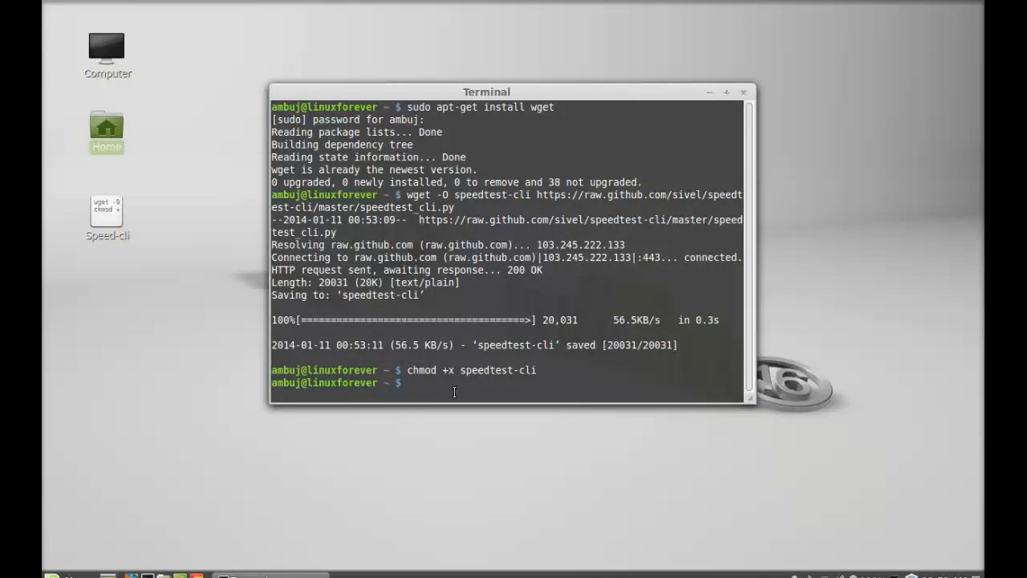
pyautogui.moveTo(501, 395)
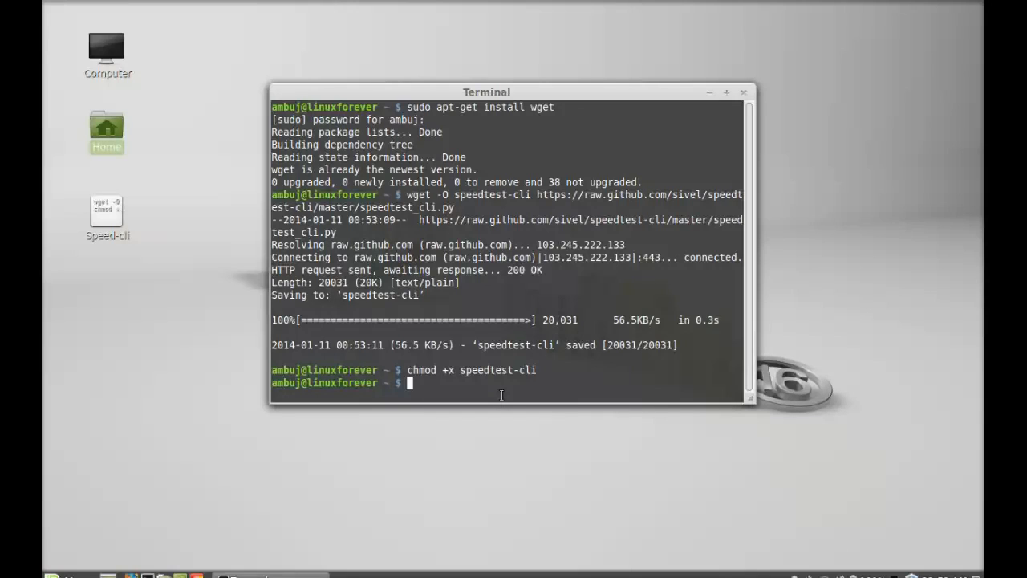
# Run ./speedtest-cli, which tests against Airtel Broadband and reports 0.50 down, 0.55 up Mbit/s.
pyautogui.write('./')
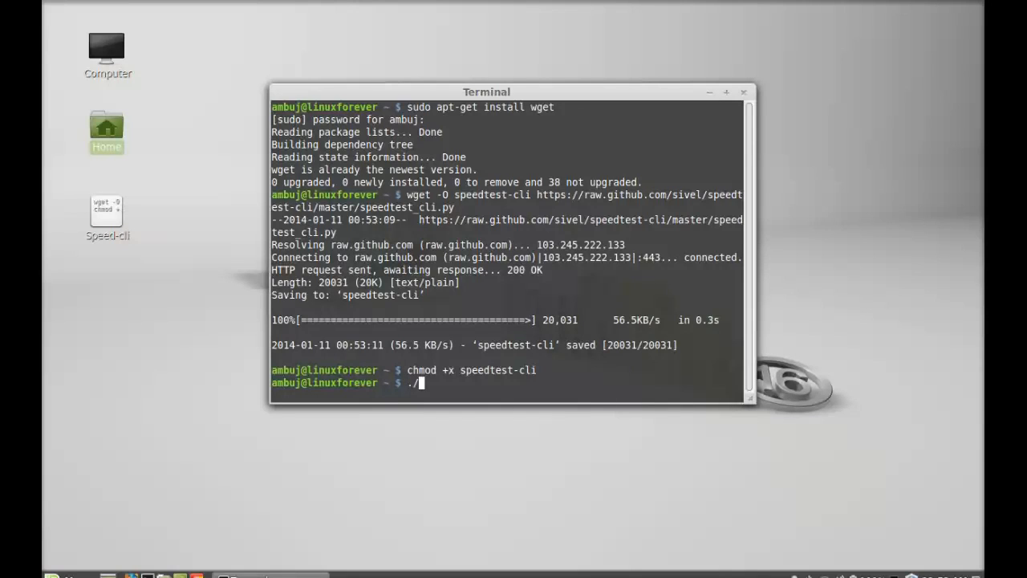
pyautogui.write('spee')
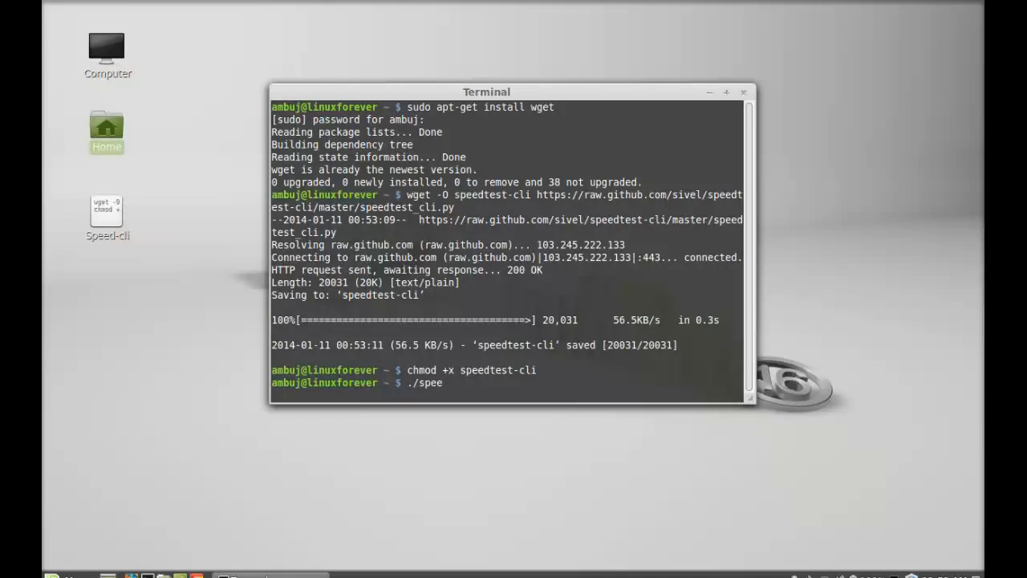
pyautogui.write('dtest')
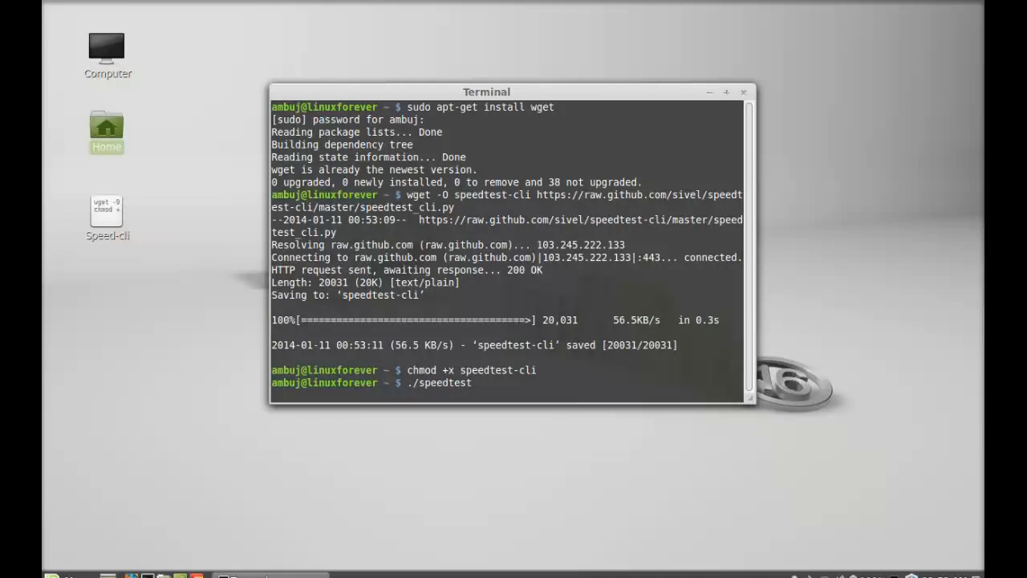
pyautogui.write('-cli')
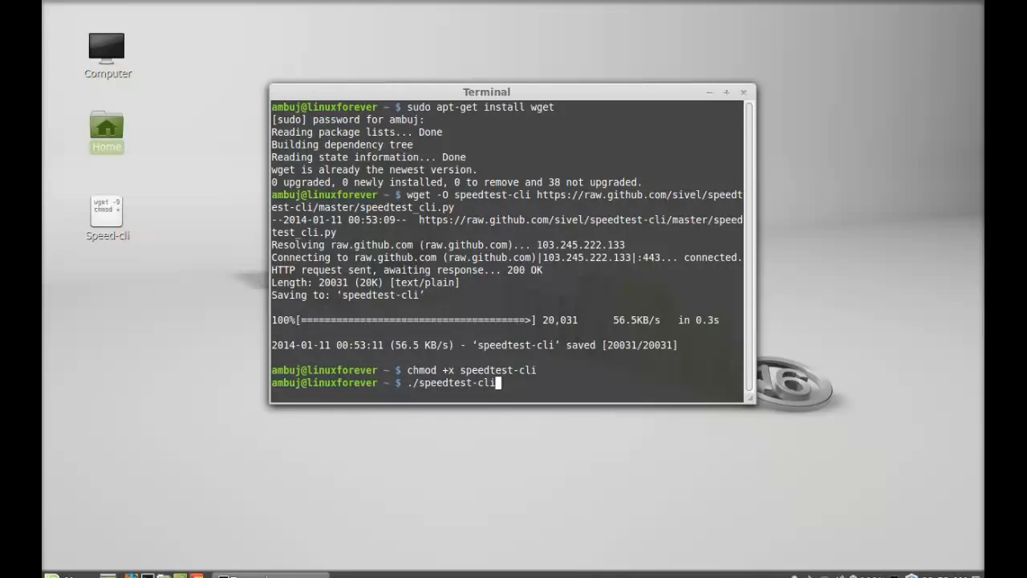
pyautogui.press('Return')
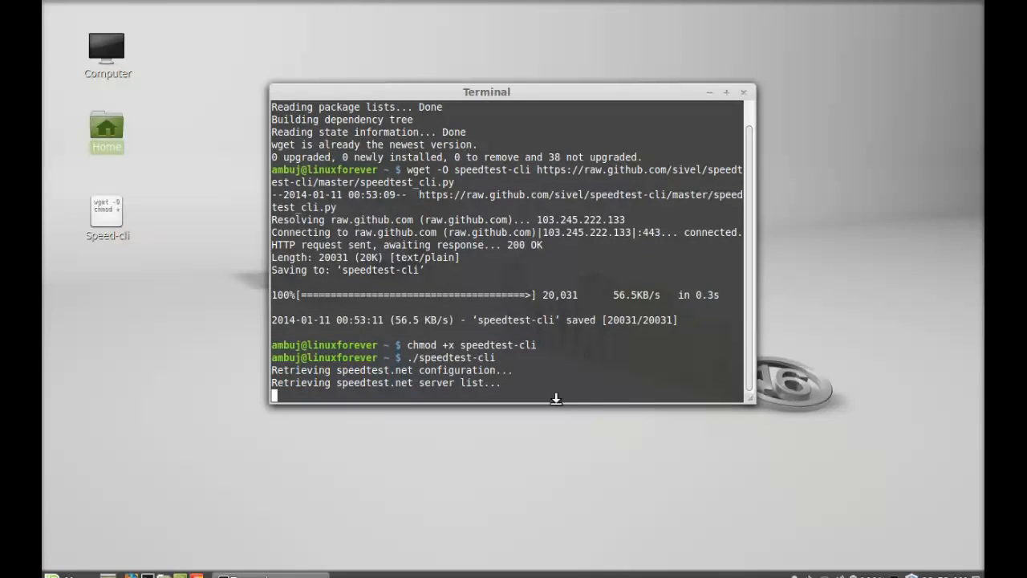
pyautogui.moveTo(505, 391)
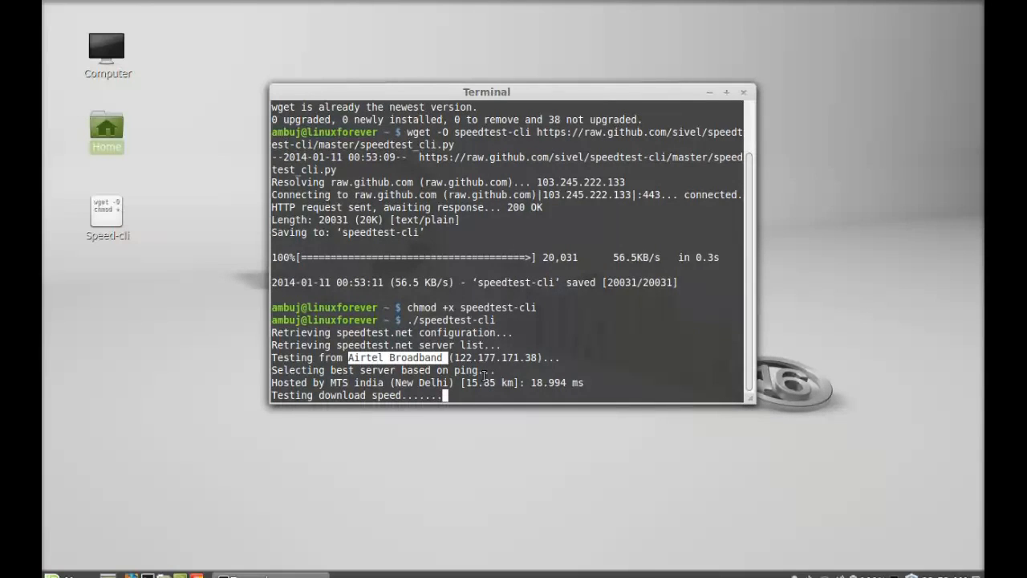
pyautogui.moveTo(513, 370)
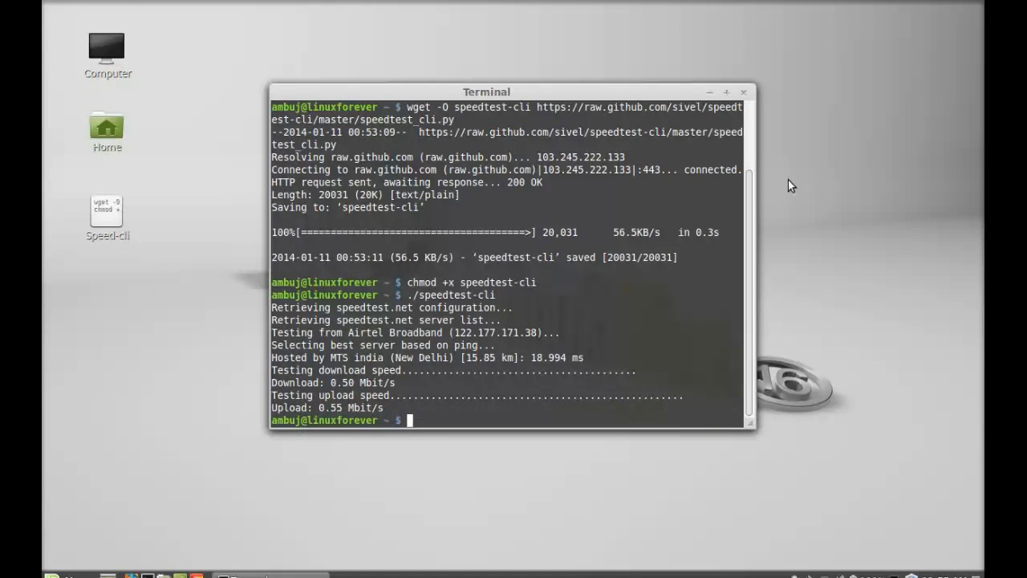
# Close the terminal window holding the finished speed test results.
pyautogui.click(751, 90)
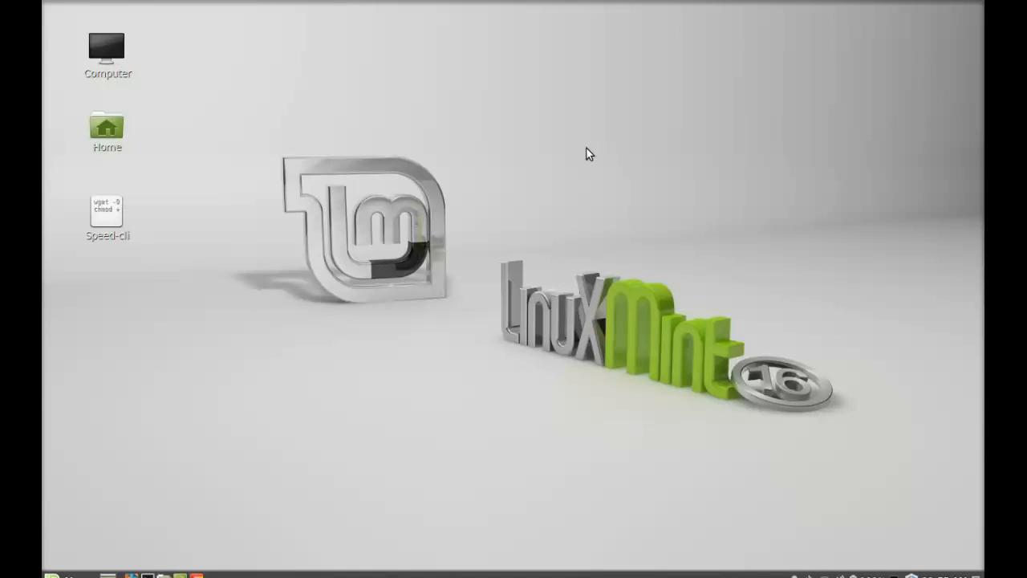
pyautogui.moveTo(575, 153)
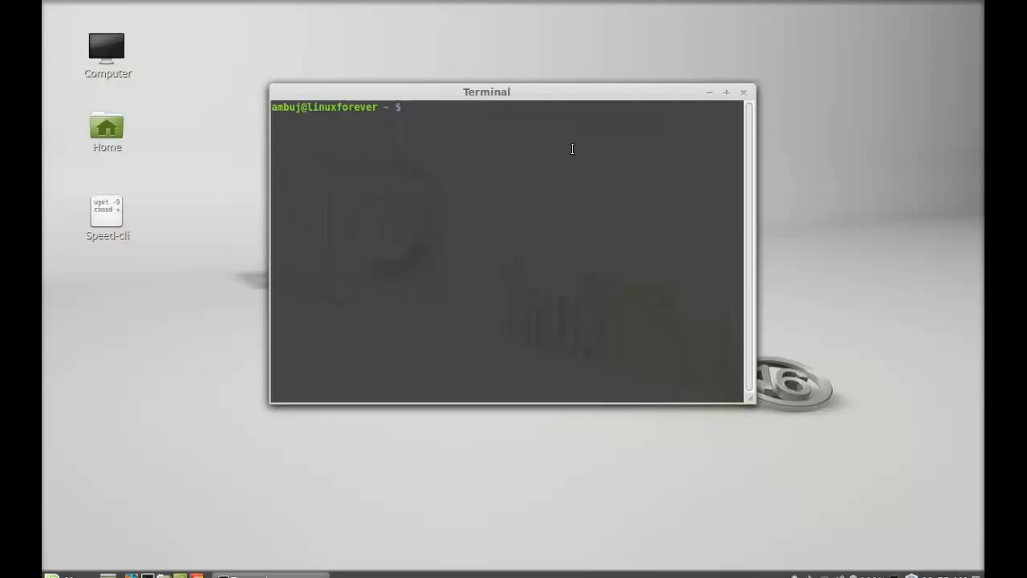
# Run ./speedtest-cli again in the fresh terminal, now hosted by Vodafone India (New Delhi).
pyautogui.write('./')
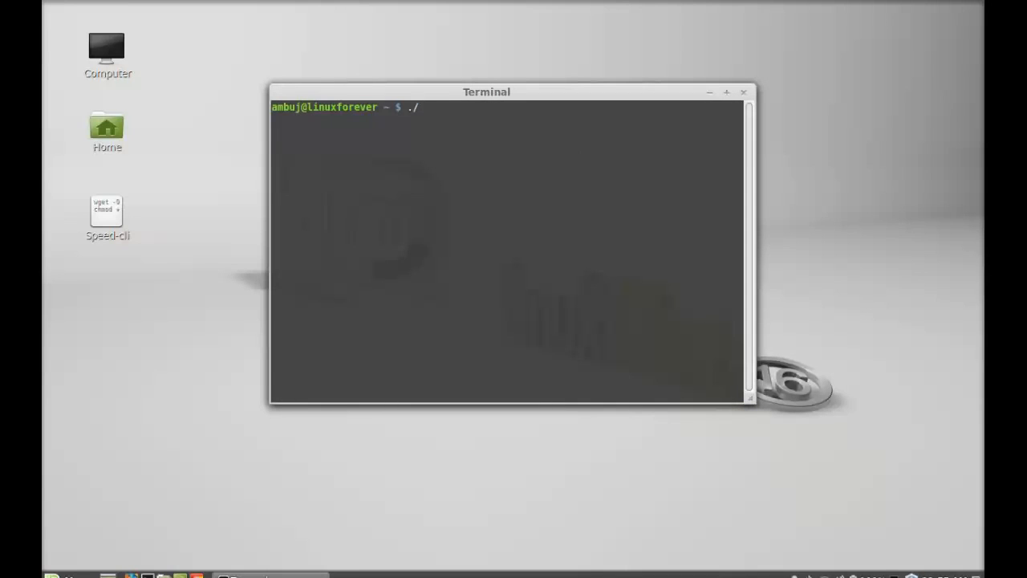
pyautogui.write('spee')
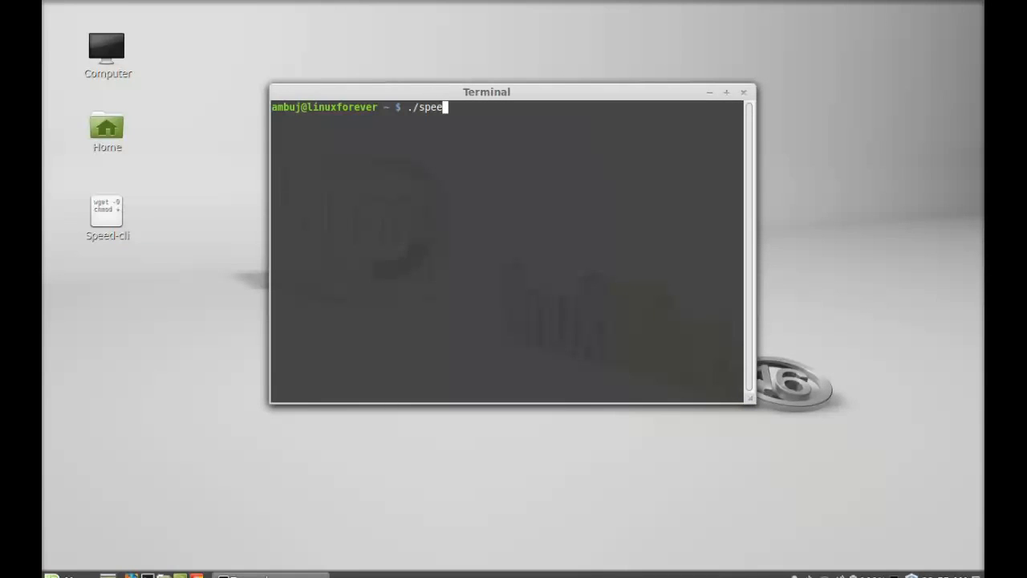
pyautogui.write('dtest')
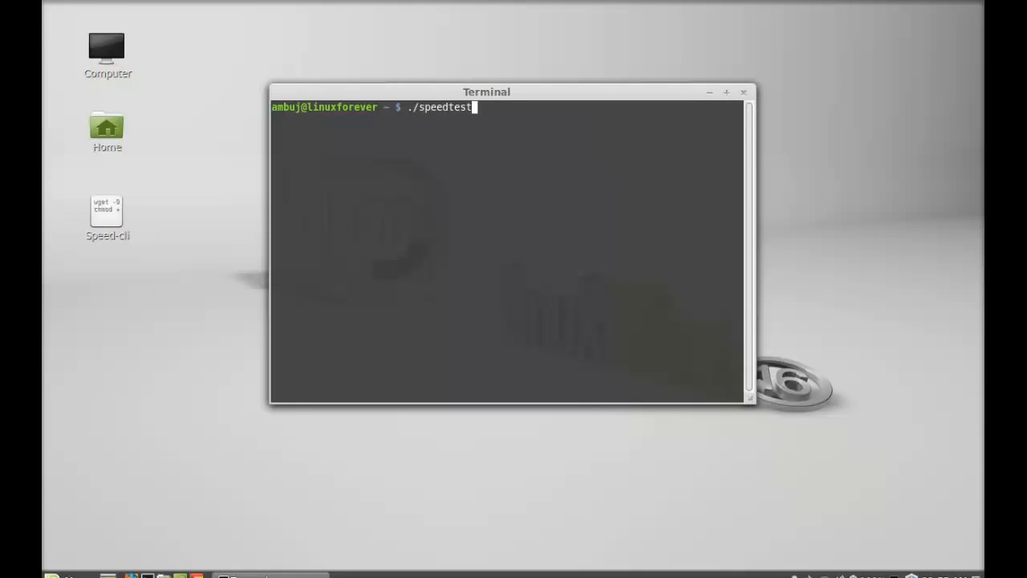
pyautogui.write('-')
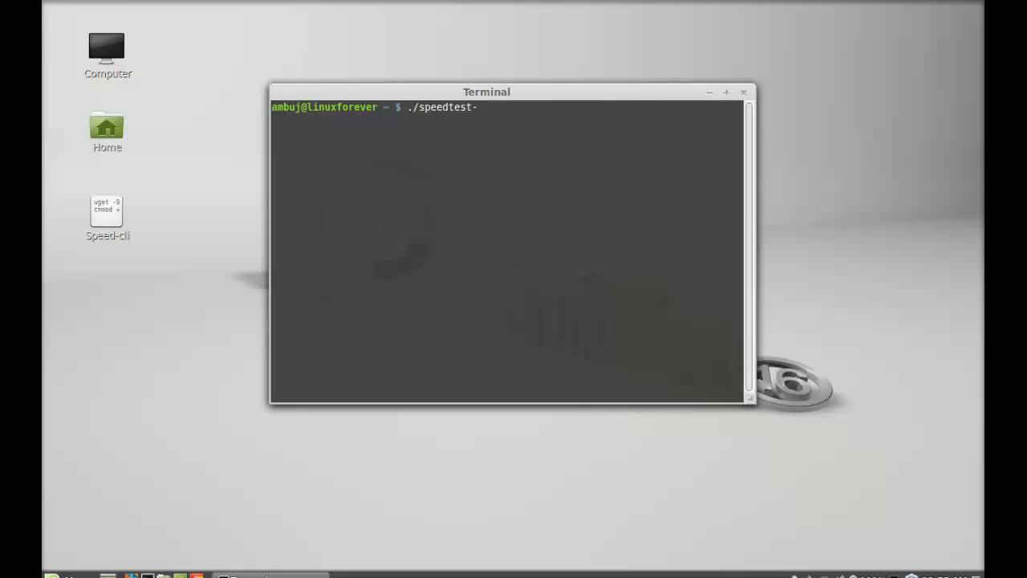
pyautogui.write('cli')
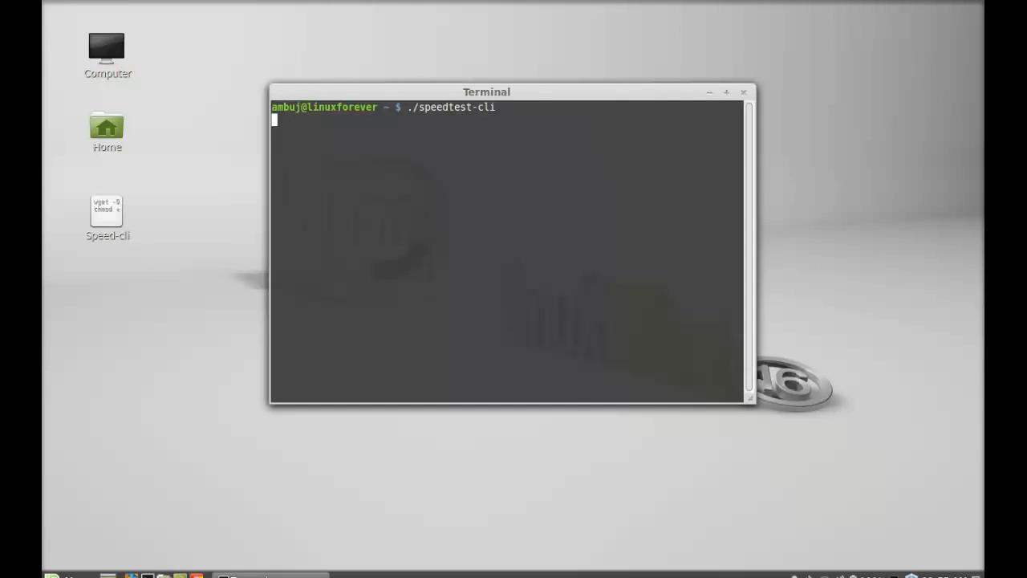
pyautogui.press('Return')
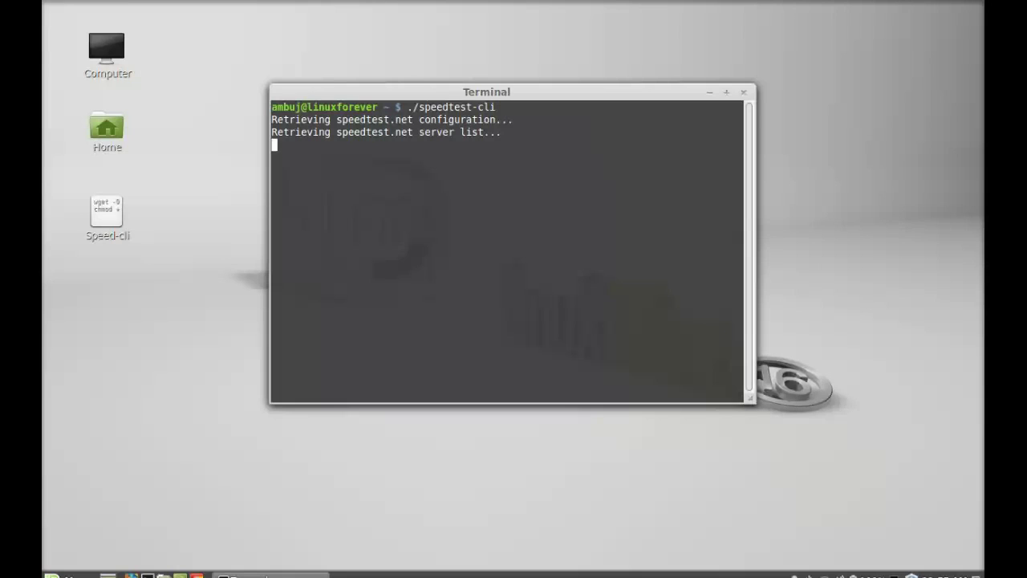
pyautogui.moveTo(665, 138)
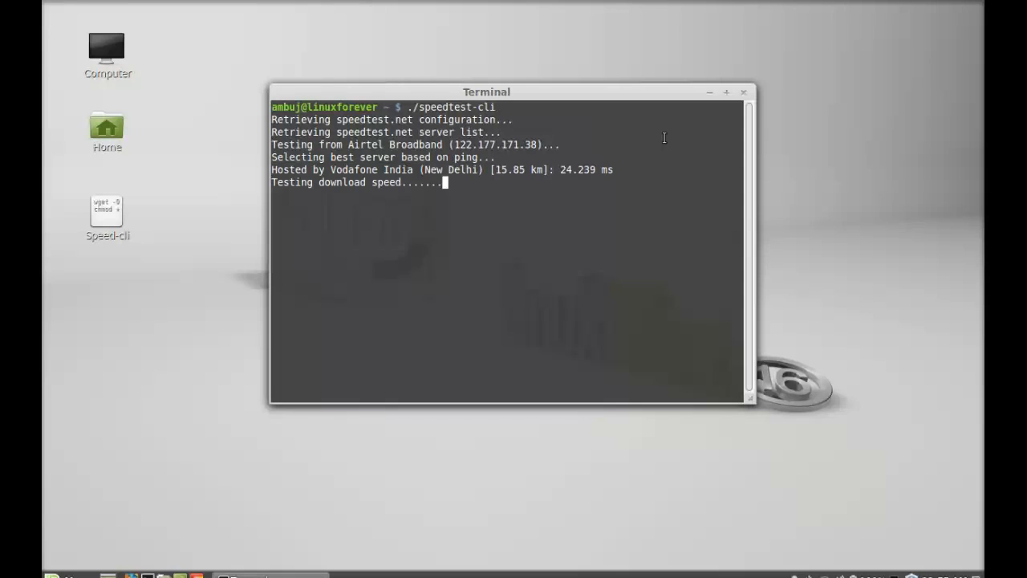
pyautogui.moveTo(570, 225)
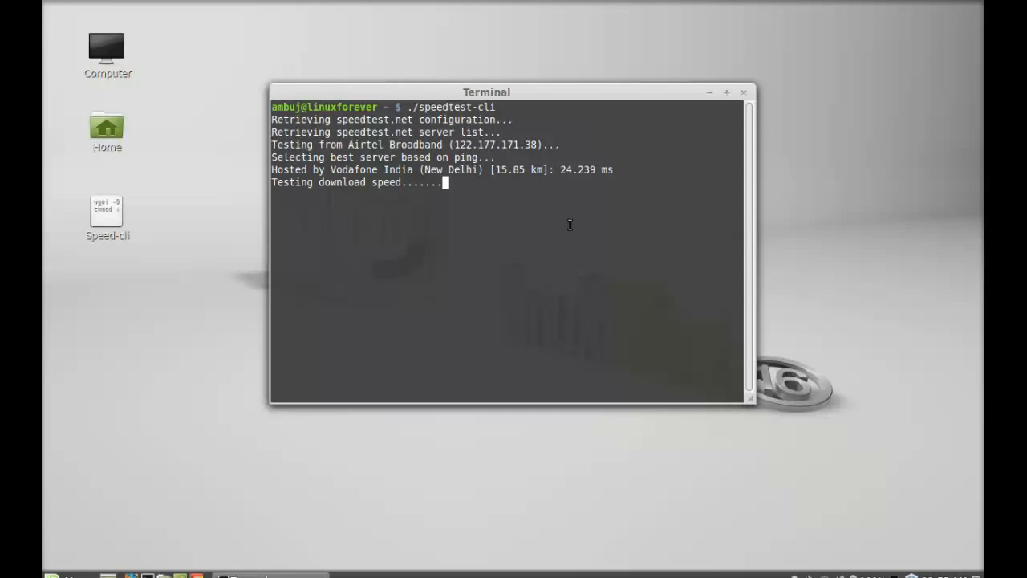
pyautogui.moveTo(549, 225)
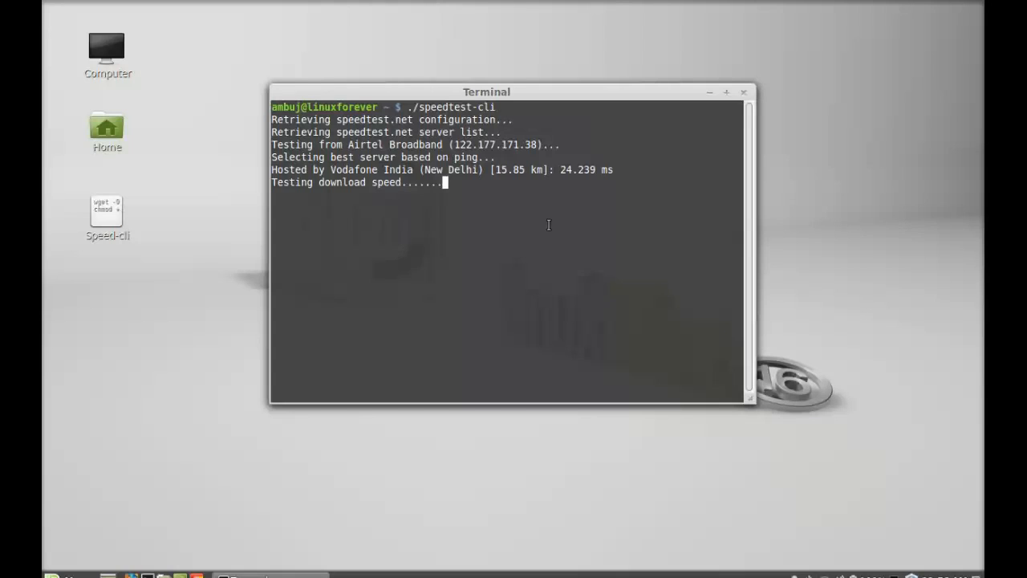
pyautogui.moveTo(572, 212)
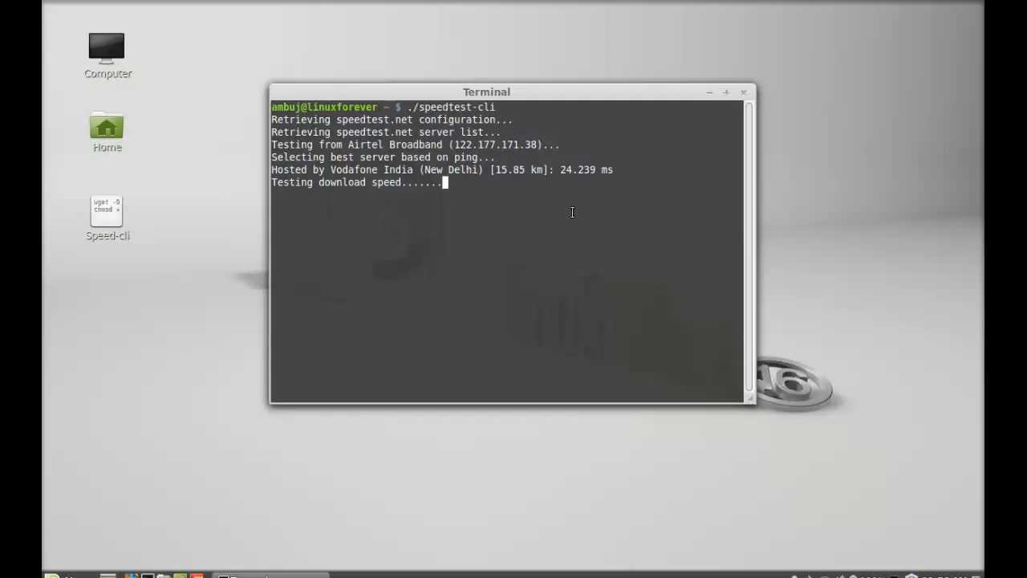
pyautogui.moveTo(745, 100)
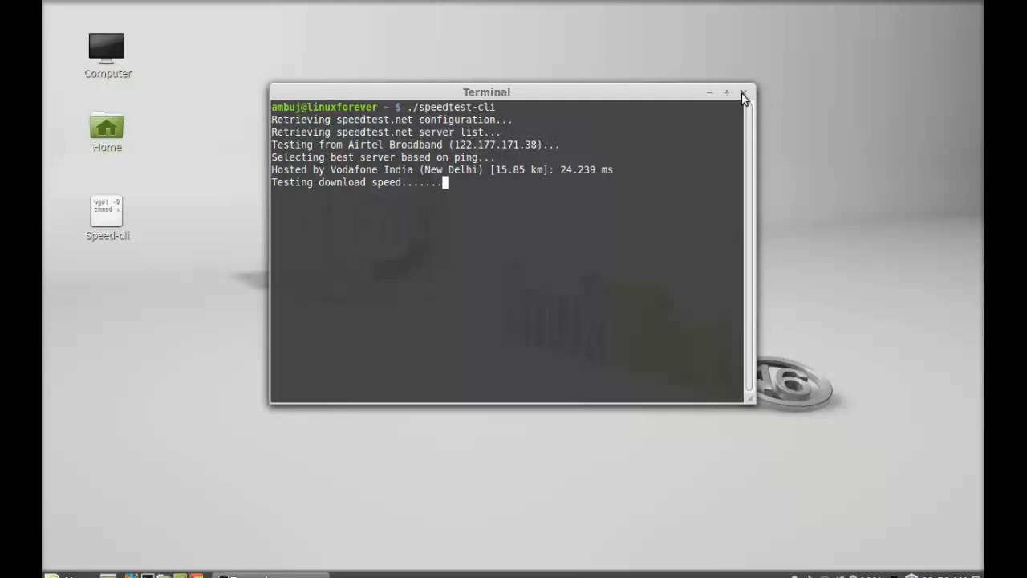